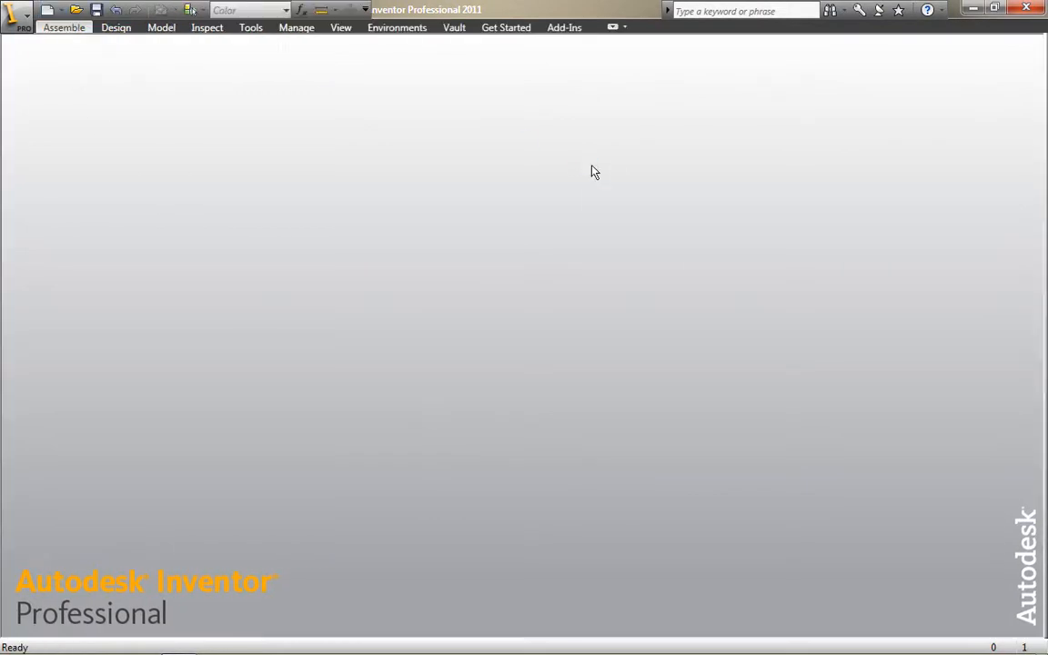
Place the robot arm assembly file into the empty assembly via Place Component.
right_click(593, 172)
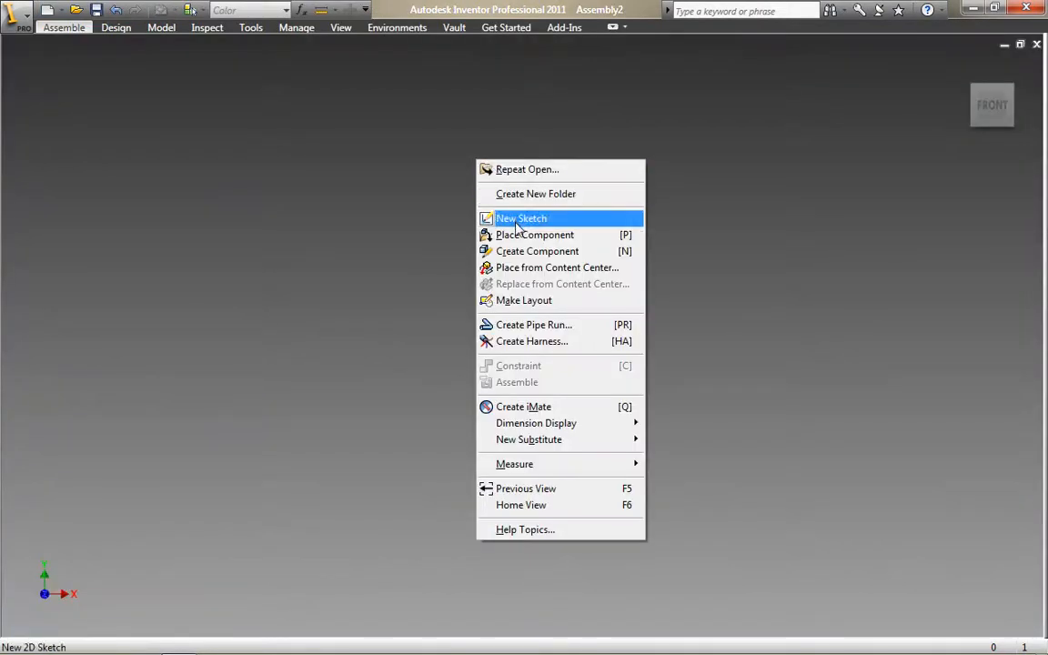
left_click(535, 235)
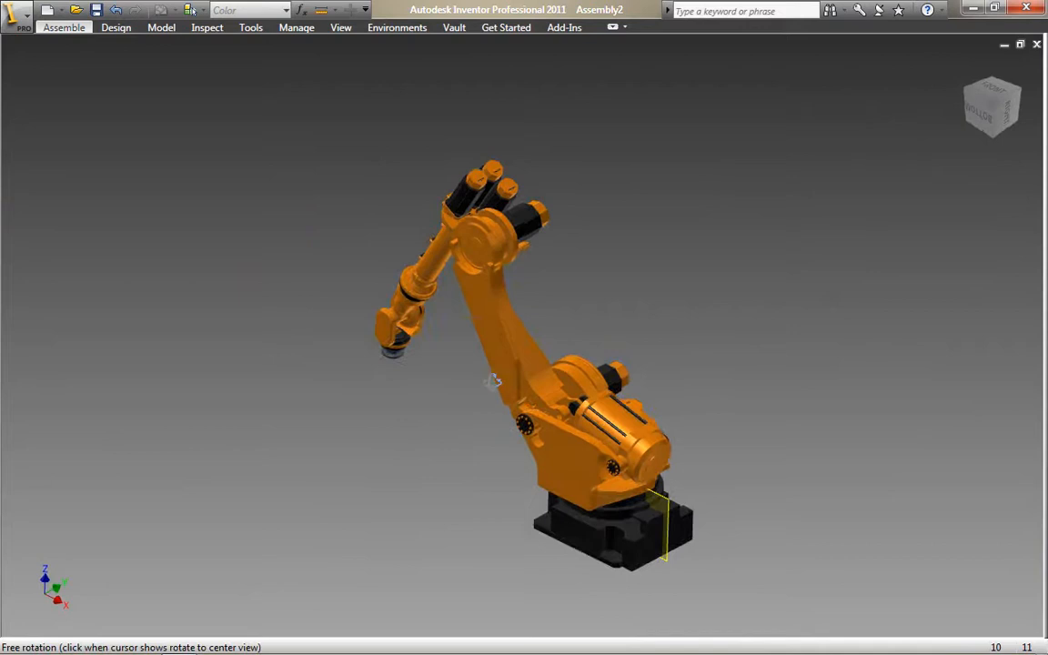
Enable All Shadows, perspective camera and the Ground Plane on the View ribbon.
left_click_drag(491, 382, 537, 355)
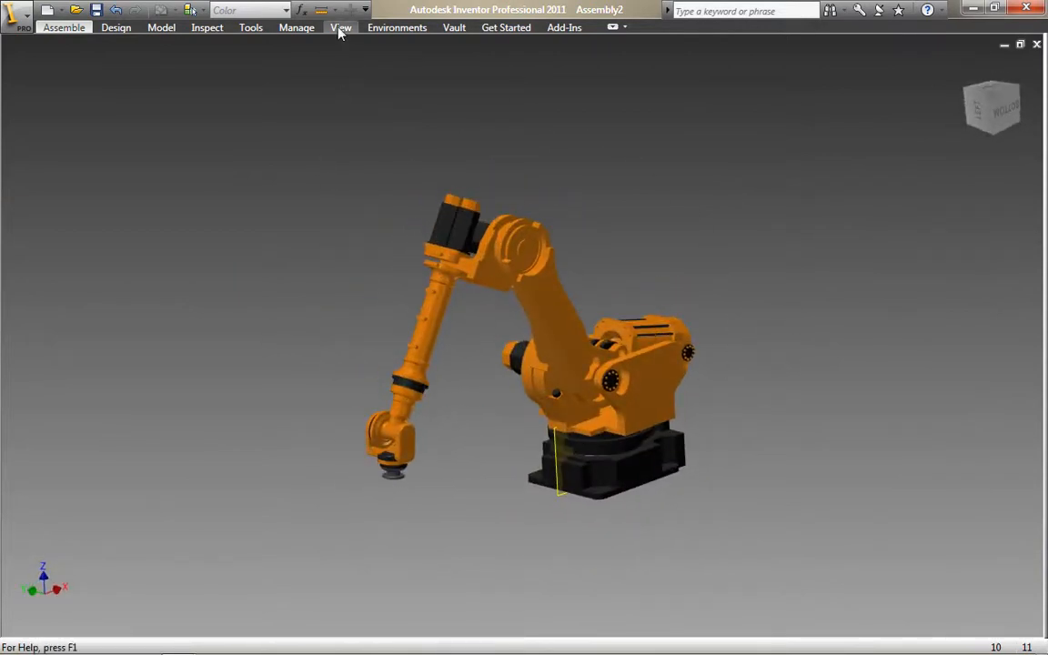
left_click(341, 27)
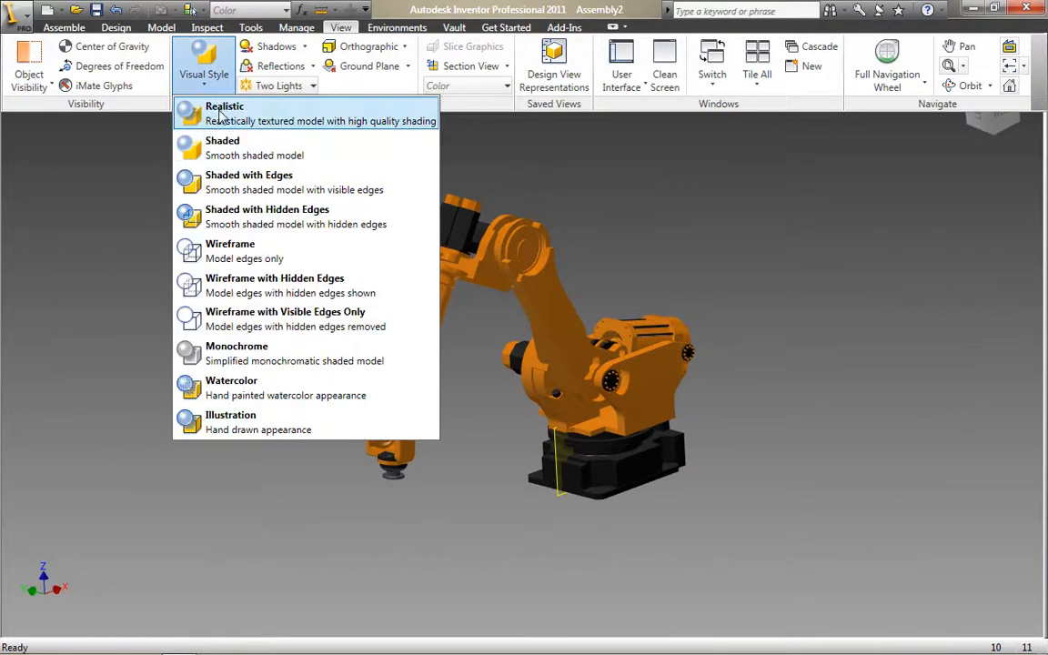
left_click(304, 48)
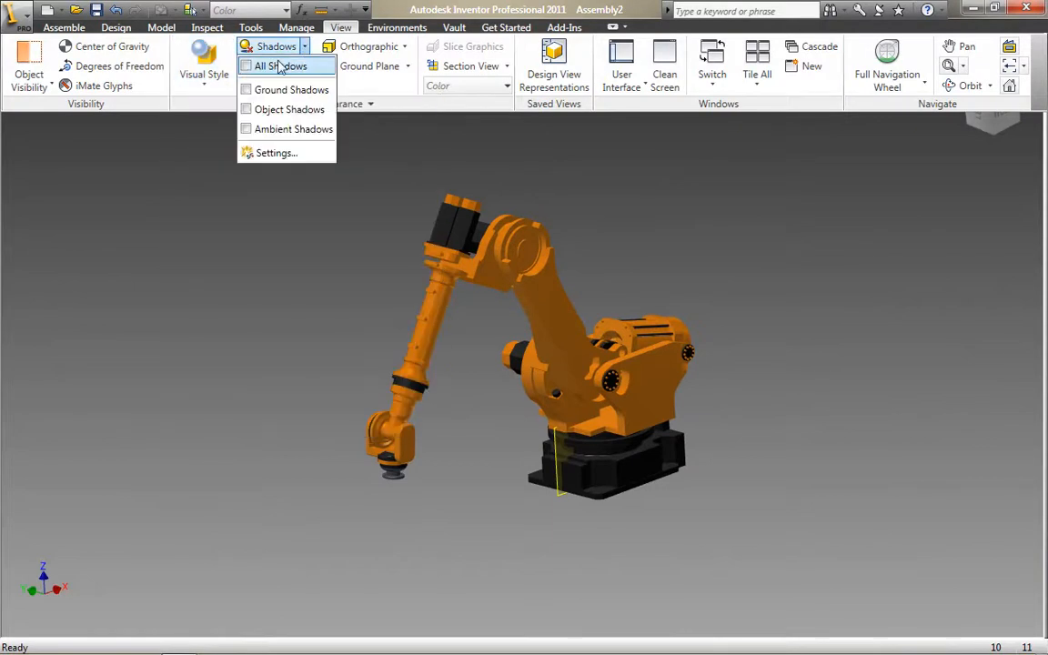
mouse_move(251, 94)
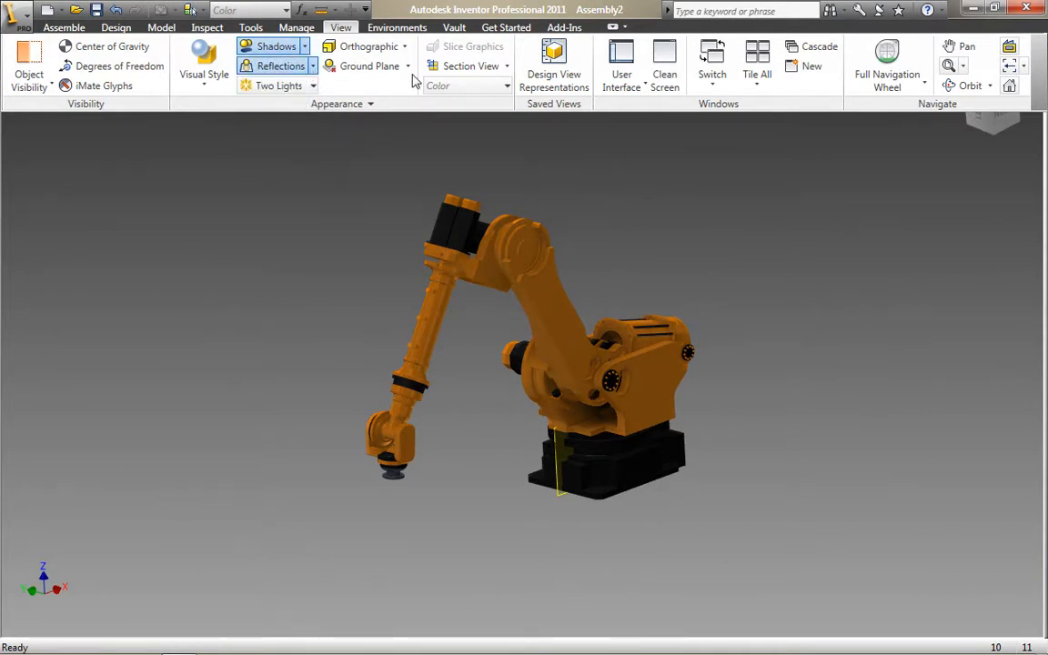
left_click(368, 47)
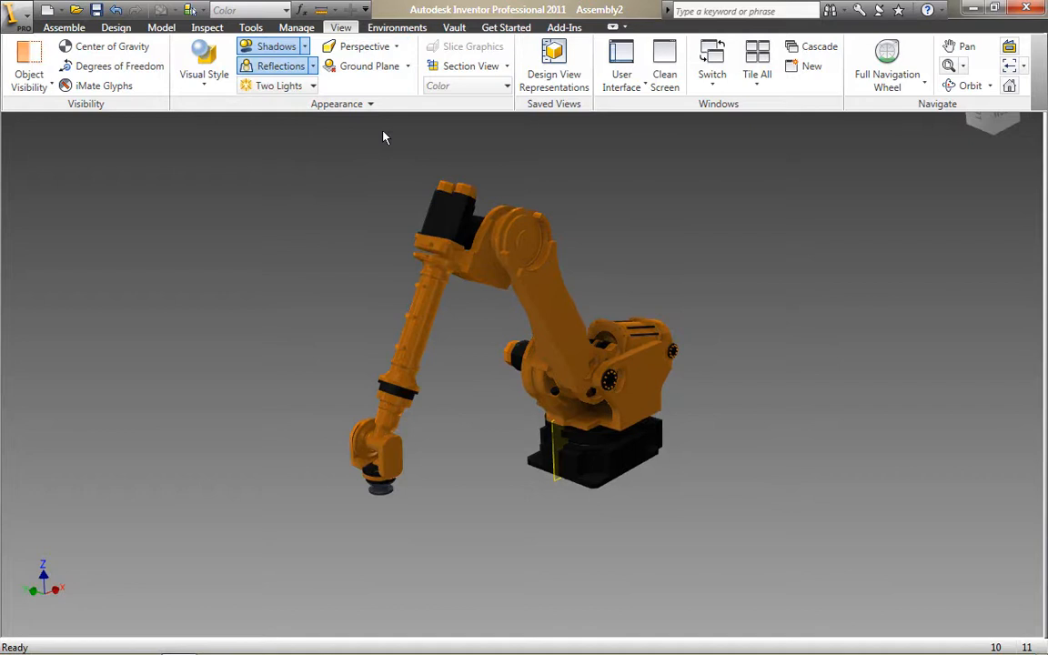
left_click(408, 66)
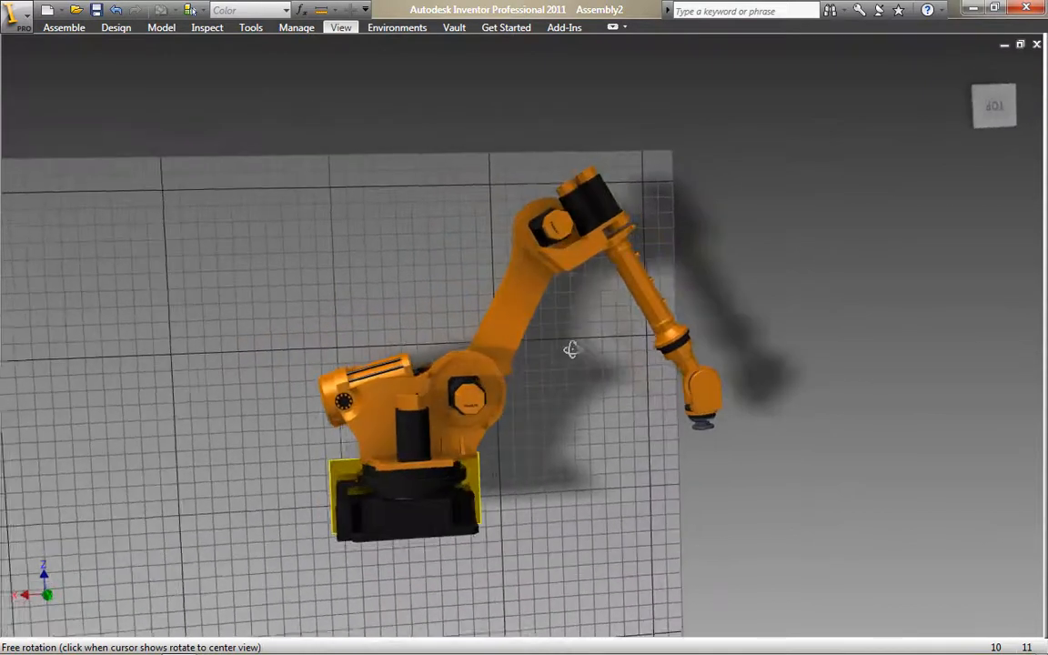
View the robot squarely from one side using a ViewCube face.
left_click(997, 103)
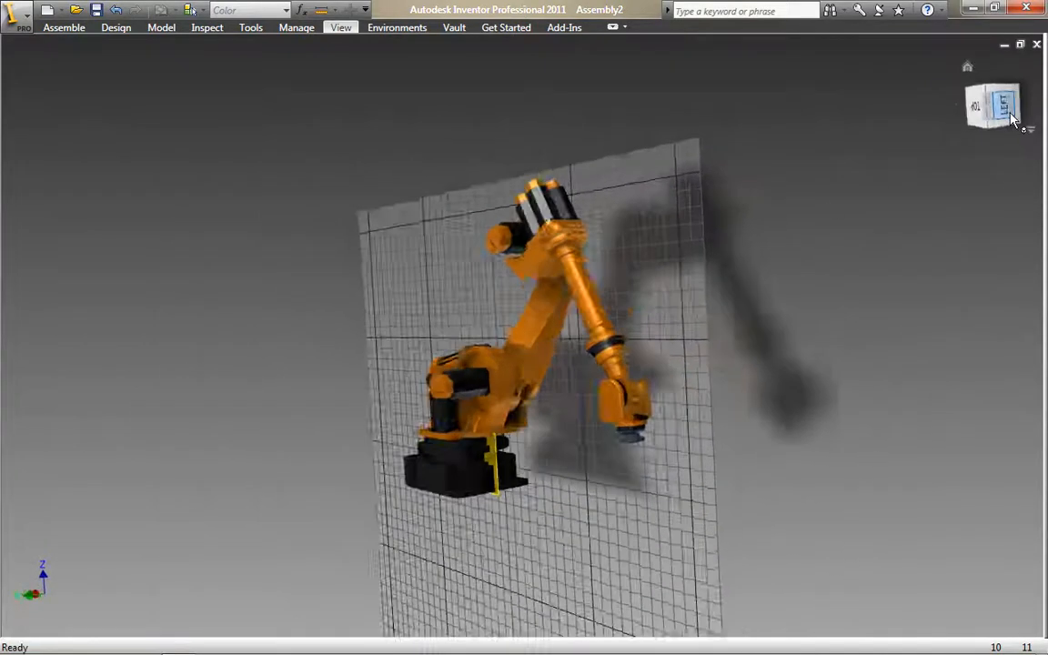
Redefine the current view as Top so the ground plane lies beneath the base.
left_click(992, 102)
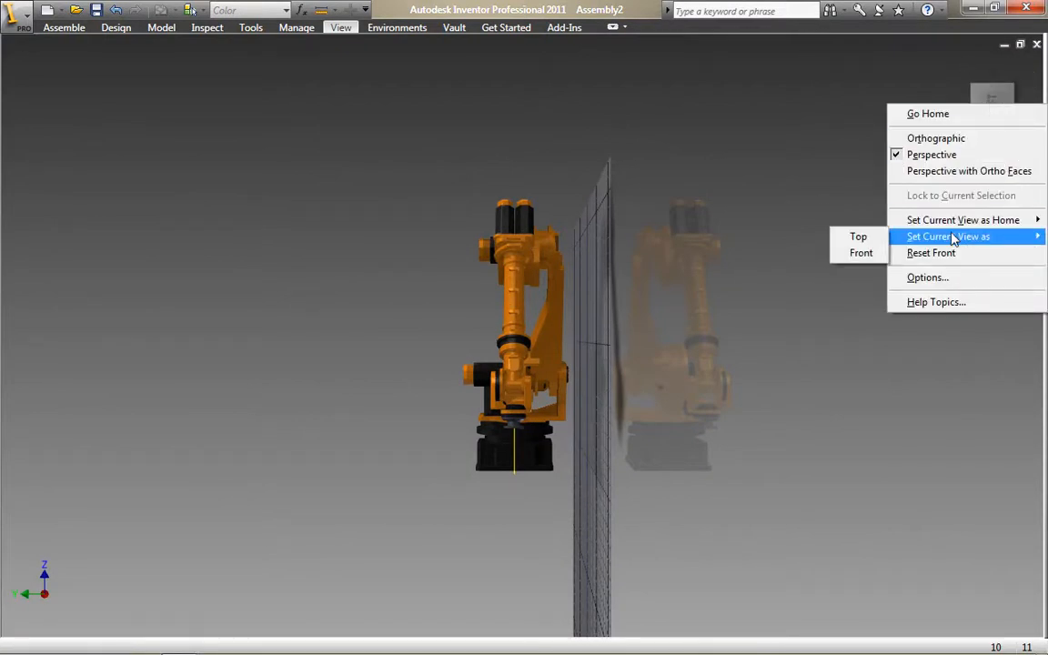
mouse_move(861, 253)
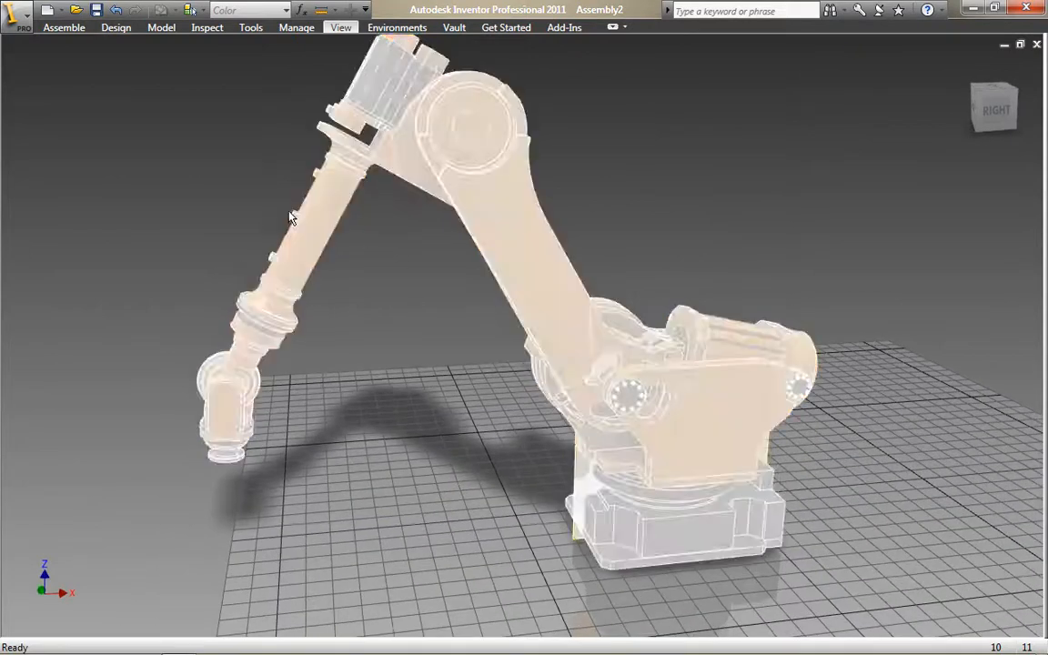
Hide the ground plane grid, leaving the floor shadow and reflection.
left_click(340, 28)
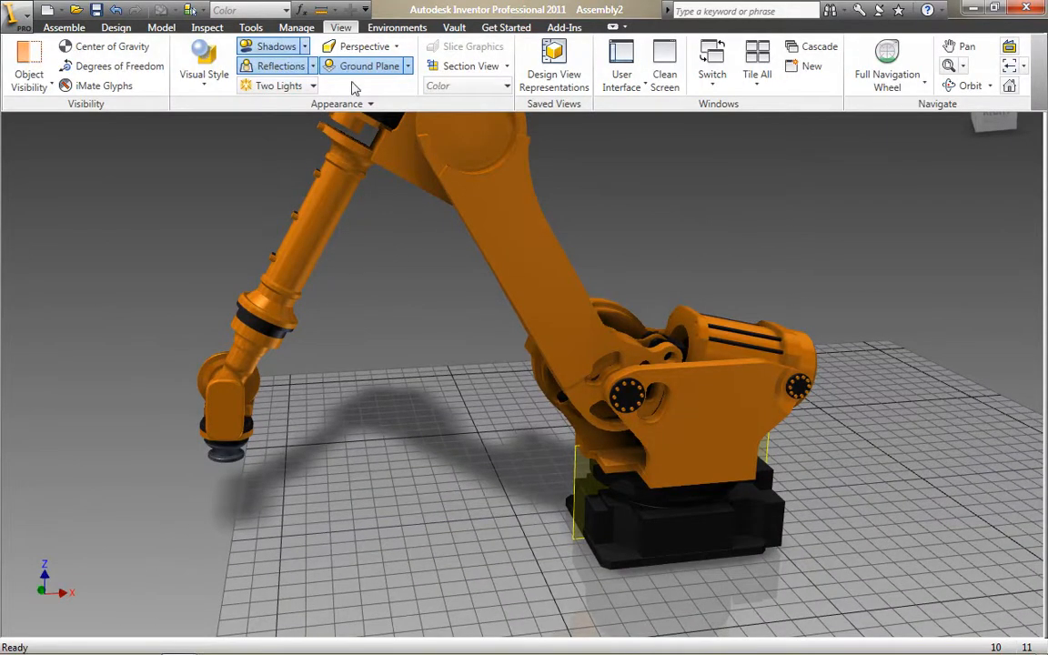
left_click(368, 65)
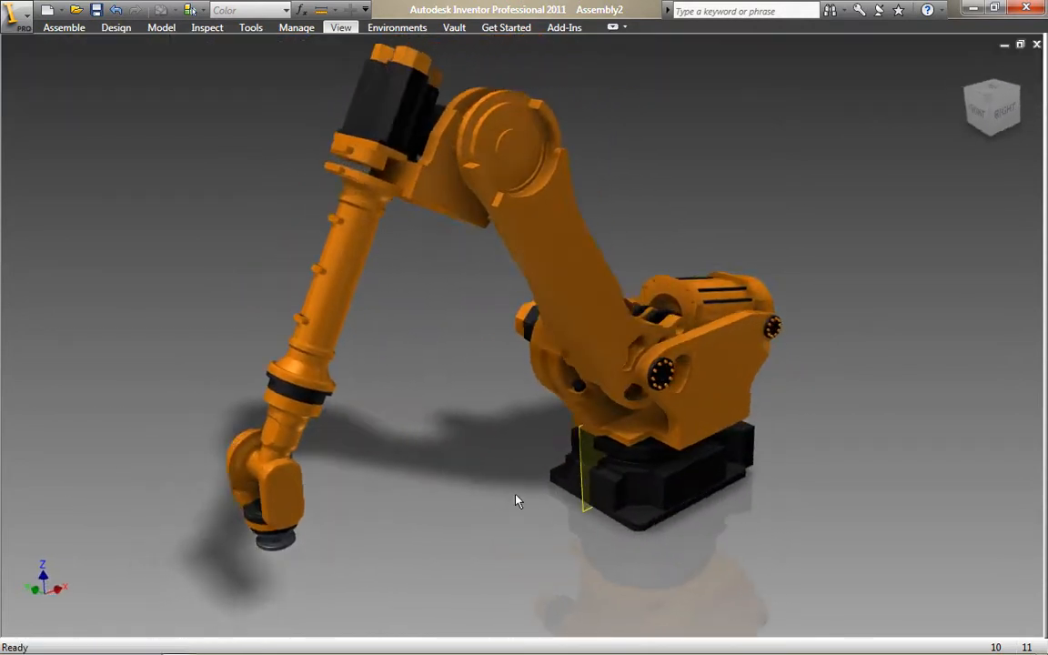
scroll("down", 3)
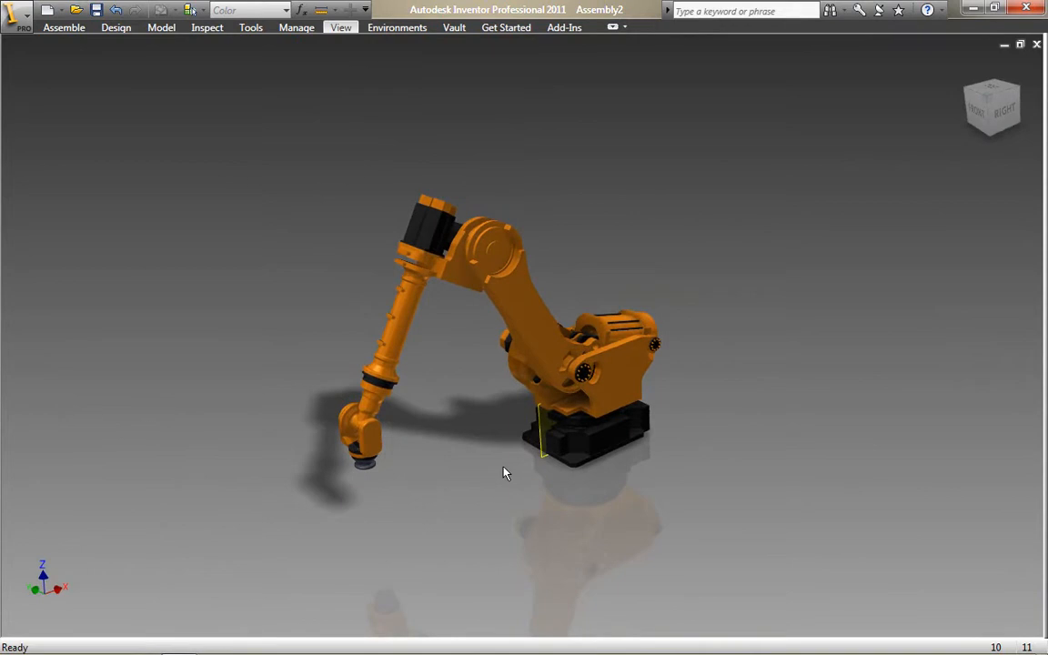
mouse_move(502, 475)
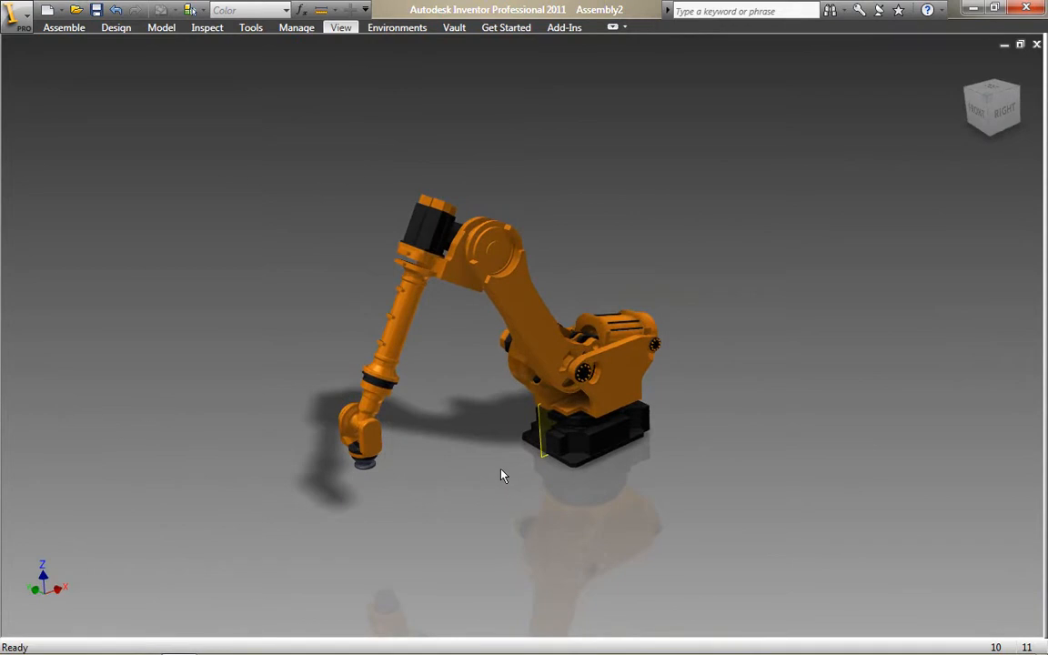